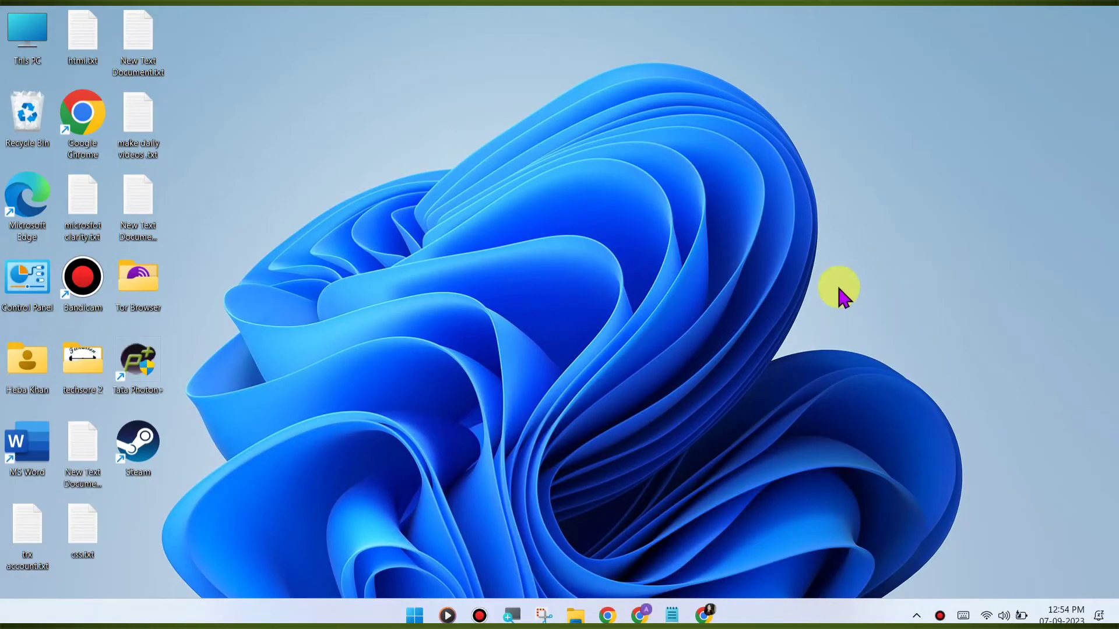
{"action": "mouse_move", "coordinate": [844, 312]}
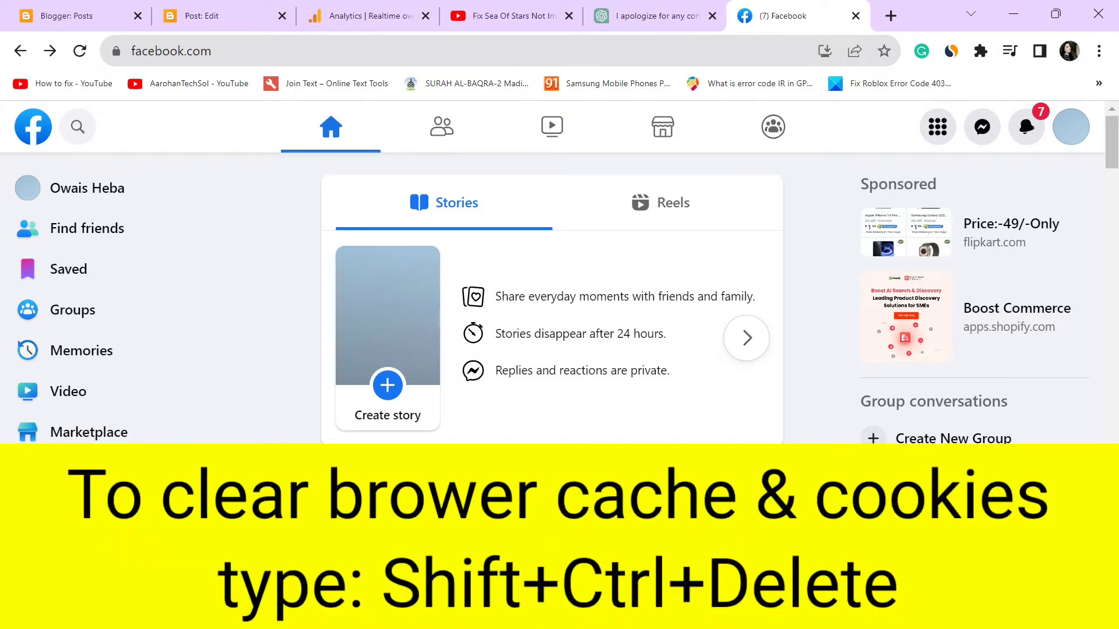
Clear all-time browsing data with Cookies and Cached images and files selected.
{"action": "key", "text": "Shift+Ctrl+Delete"}
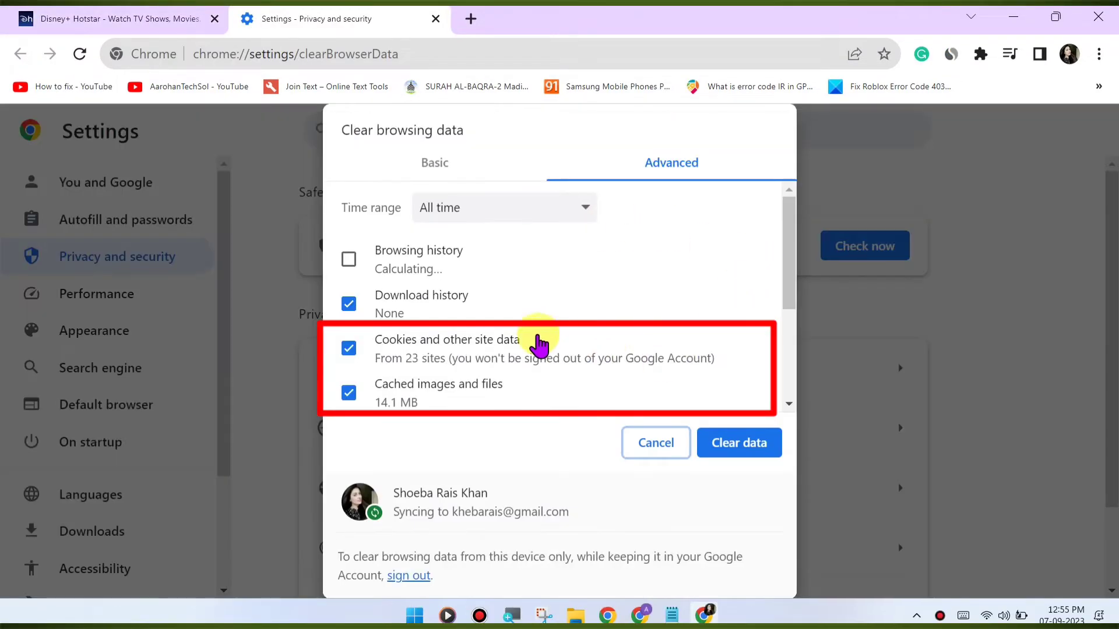
{"action": "left_click", "coordinate": [348, 348]}
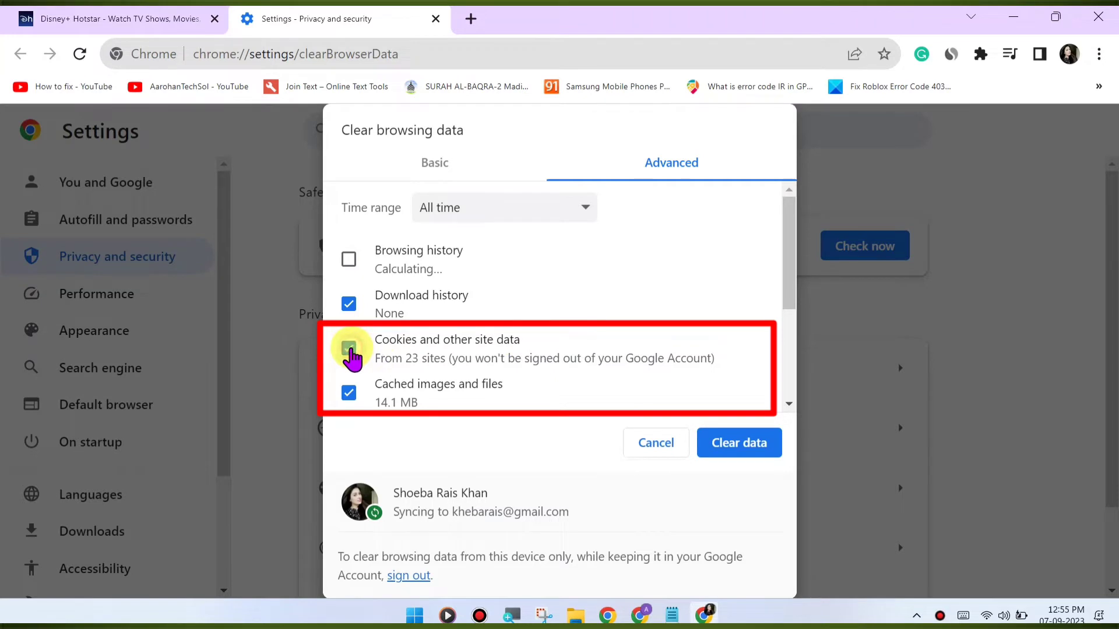
{"action": "scroll", "scroll_direction": "down", "scroll_amount": 3}
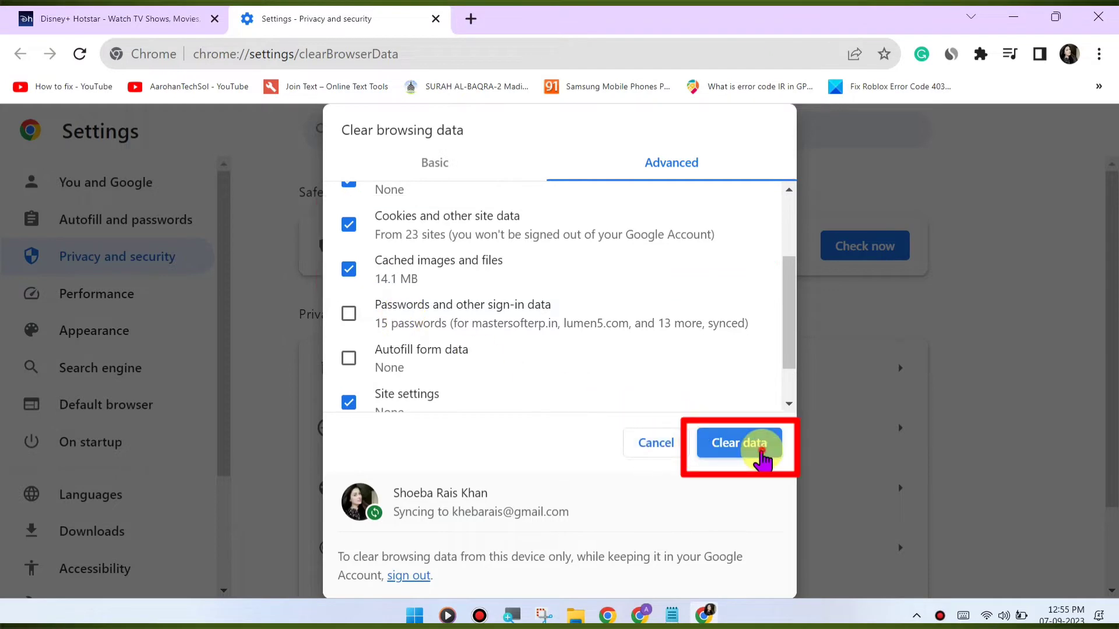
{"action": "left_click", "coordinate": [738, 443]}
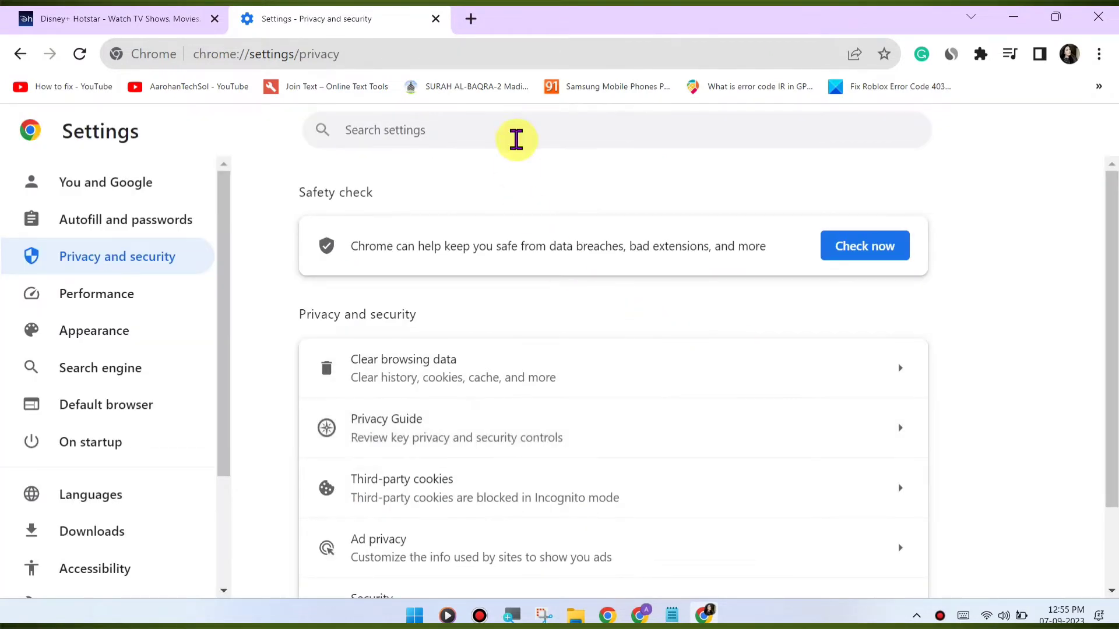
From a new tab, reach Help > About Google Chrome so Chrome checks for updates.
{"action": "left_click", "coordinate": [469, 18]}
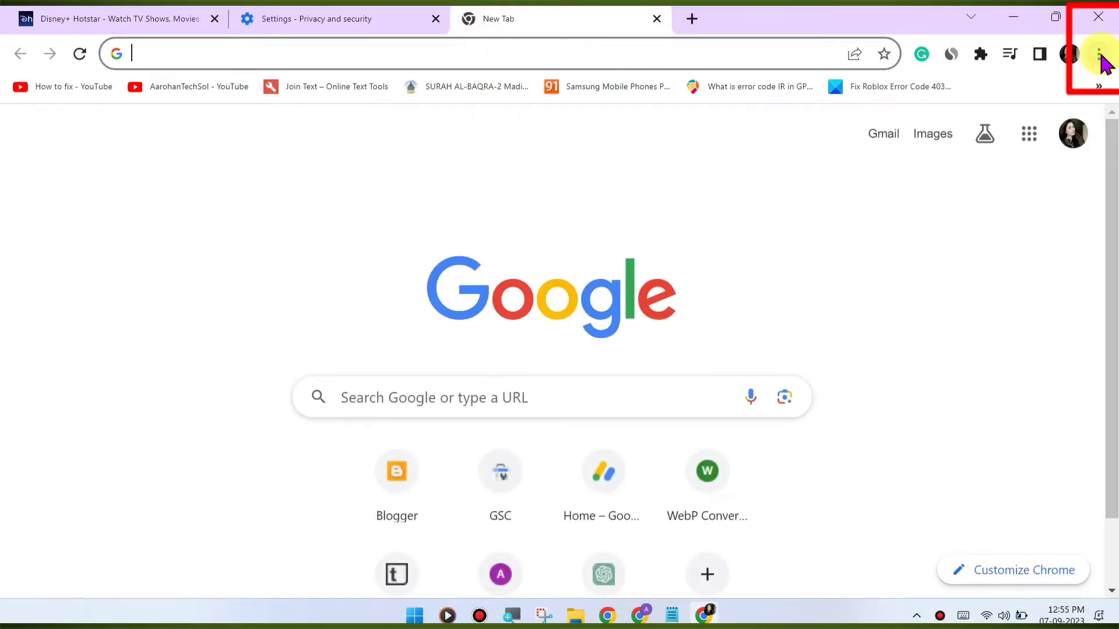
{"action": "mouse_move", "coordinate": [1098, 55]}
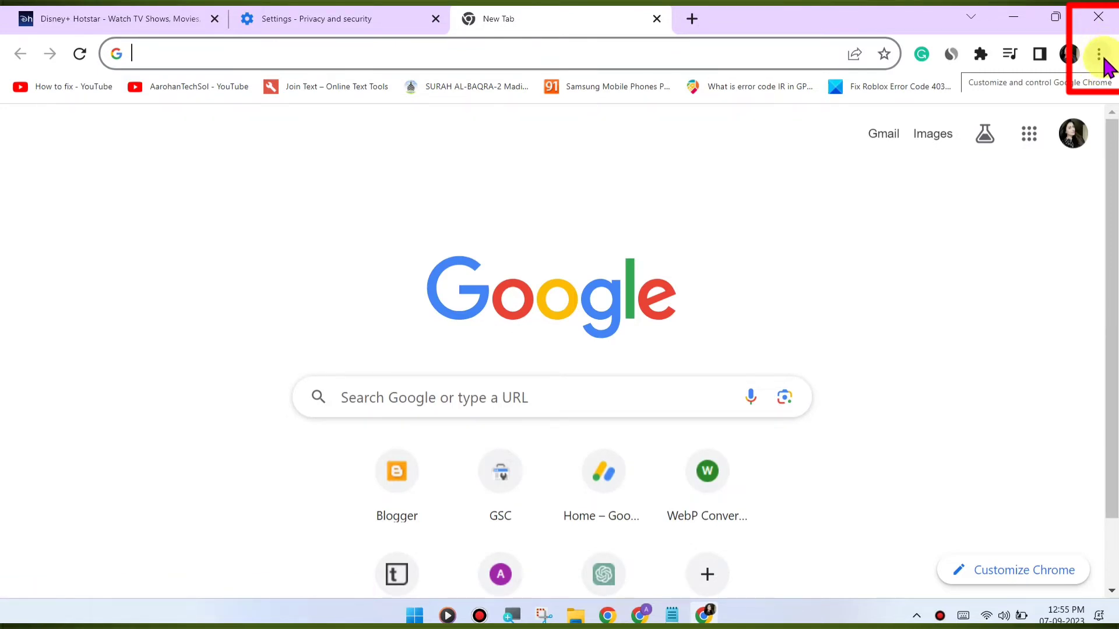
{"action": "left_click", "coordinate": [1098, 54]}
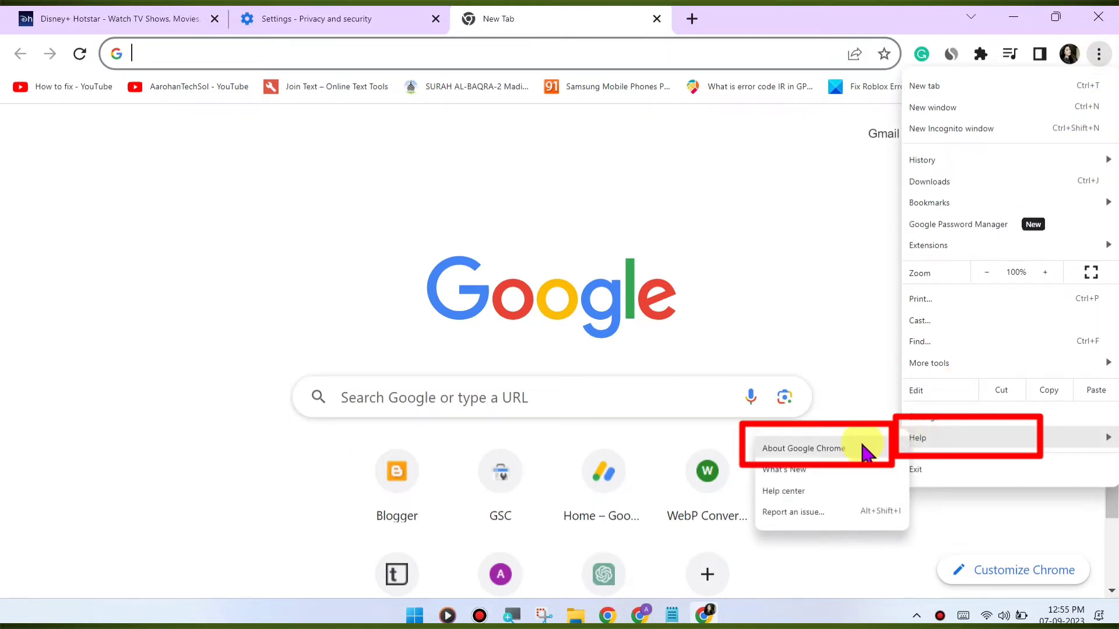
{"action": "left_click", "coordinate": [802, 448]}
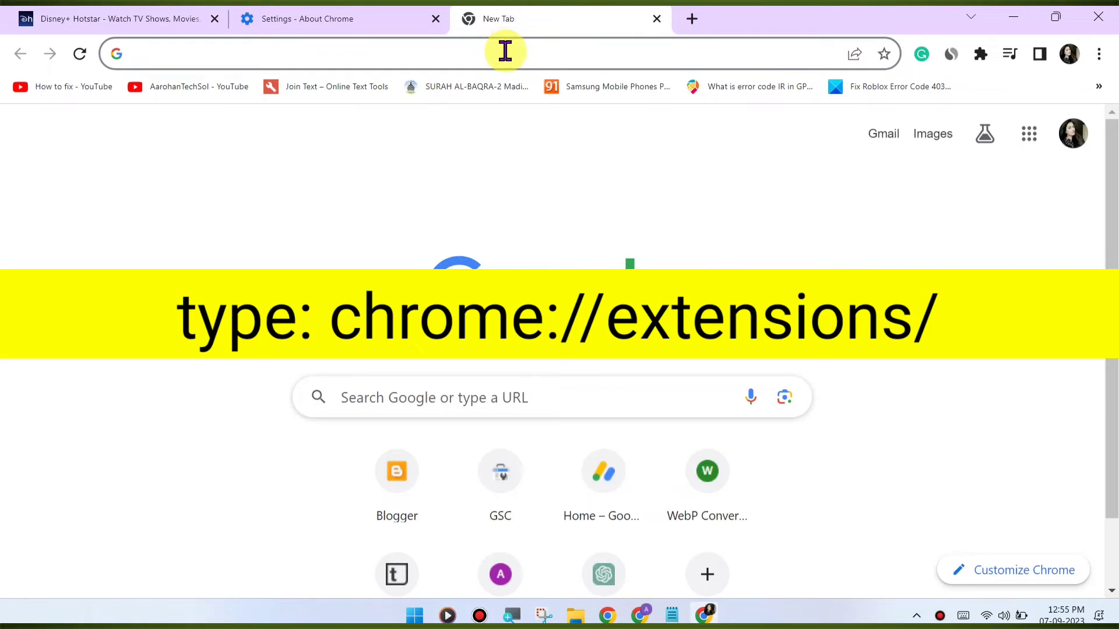
Enter chrome://extensions/ in the new tab's address bar to reach the extensions page.
{"action": "type", "text": "chrome://extensions/"}
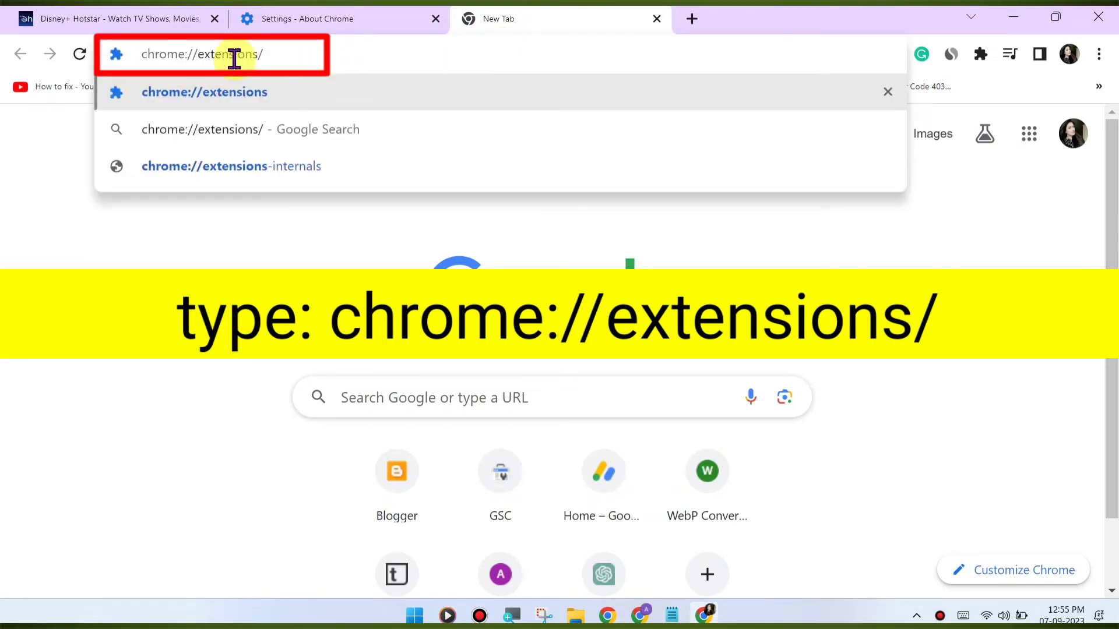